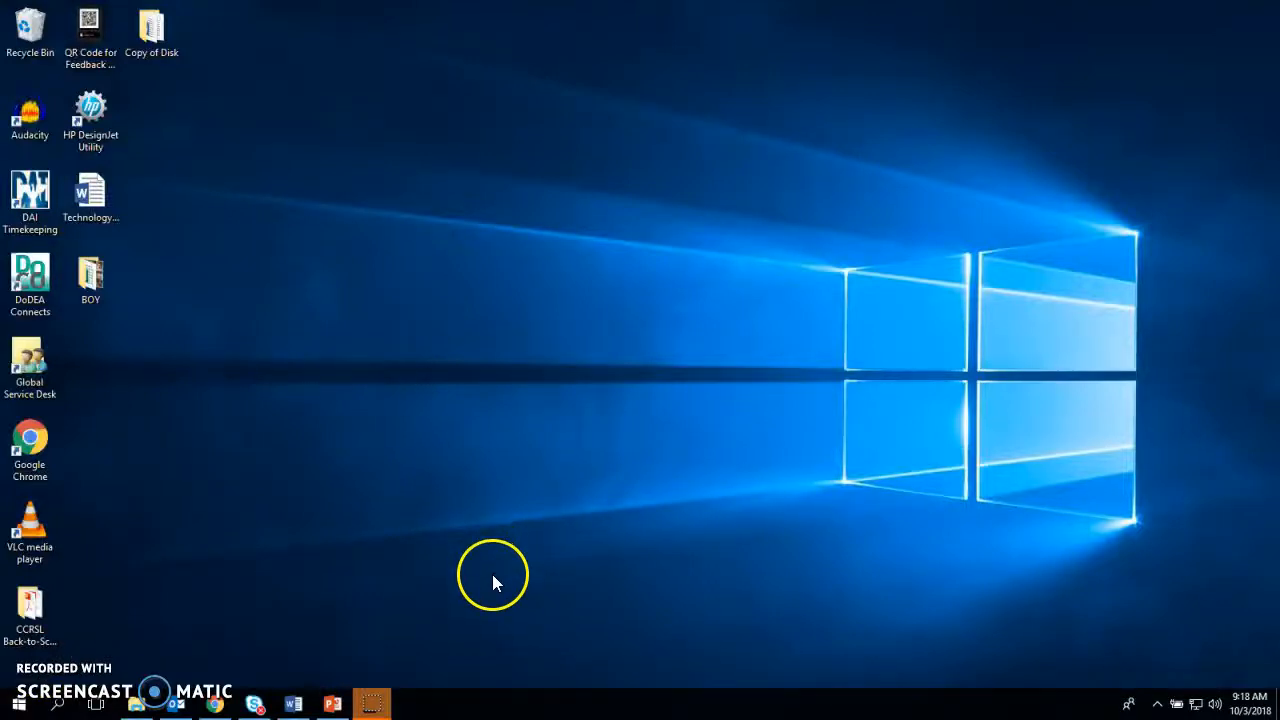
mouse_move(496, 588)
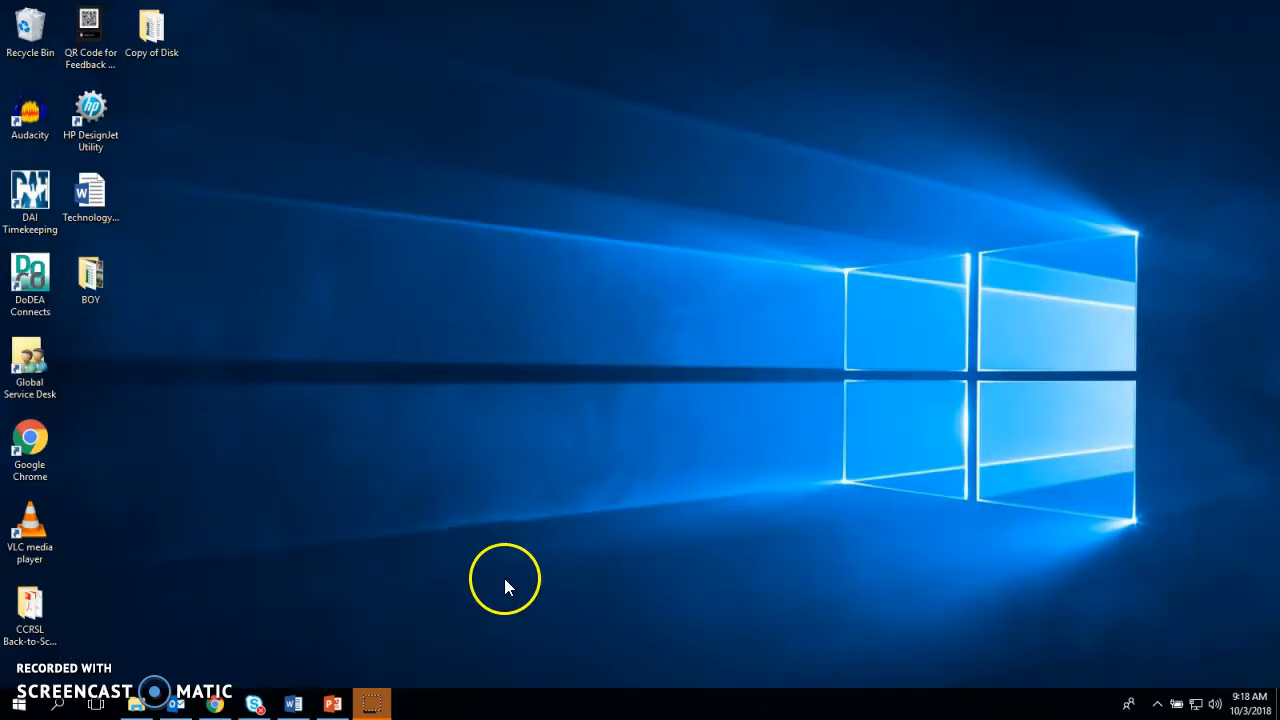
mouse_move(510, 562)
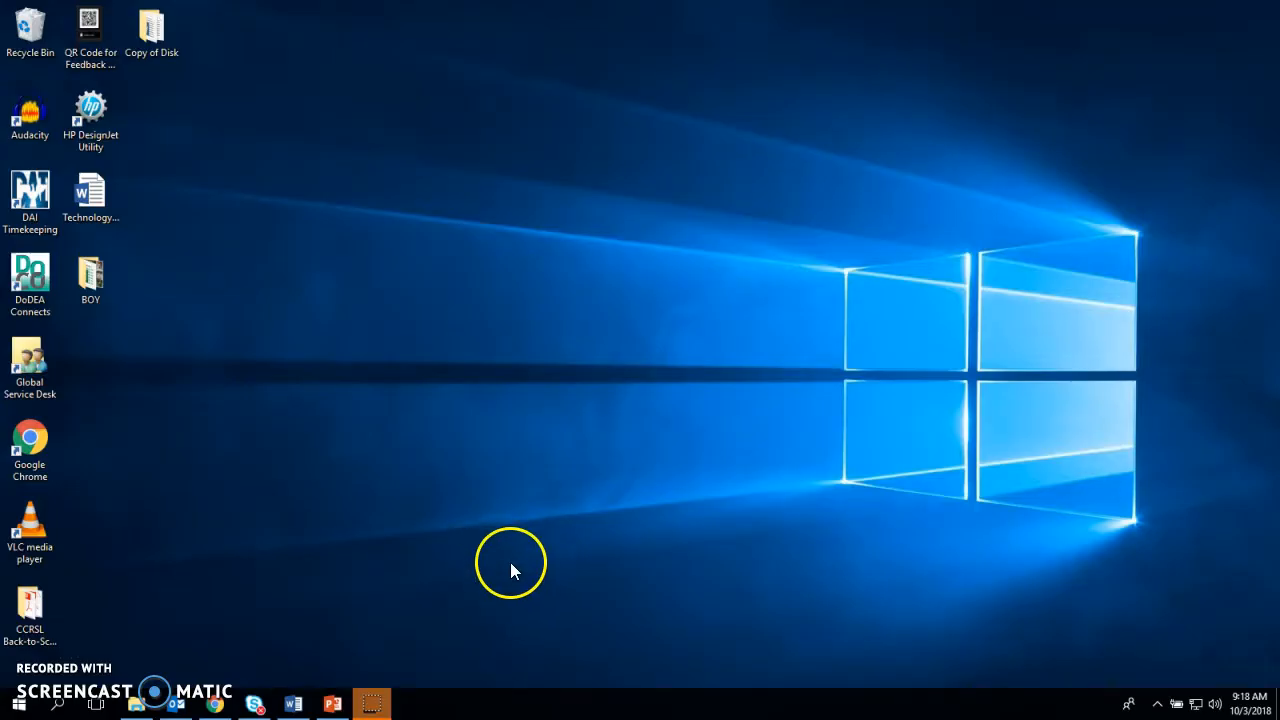
mouse_move(532, 302)
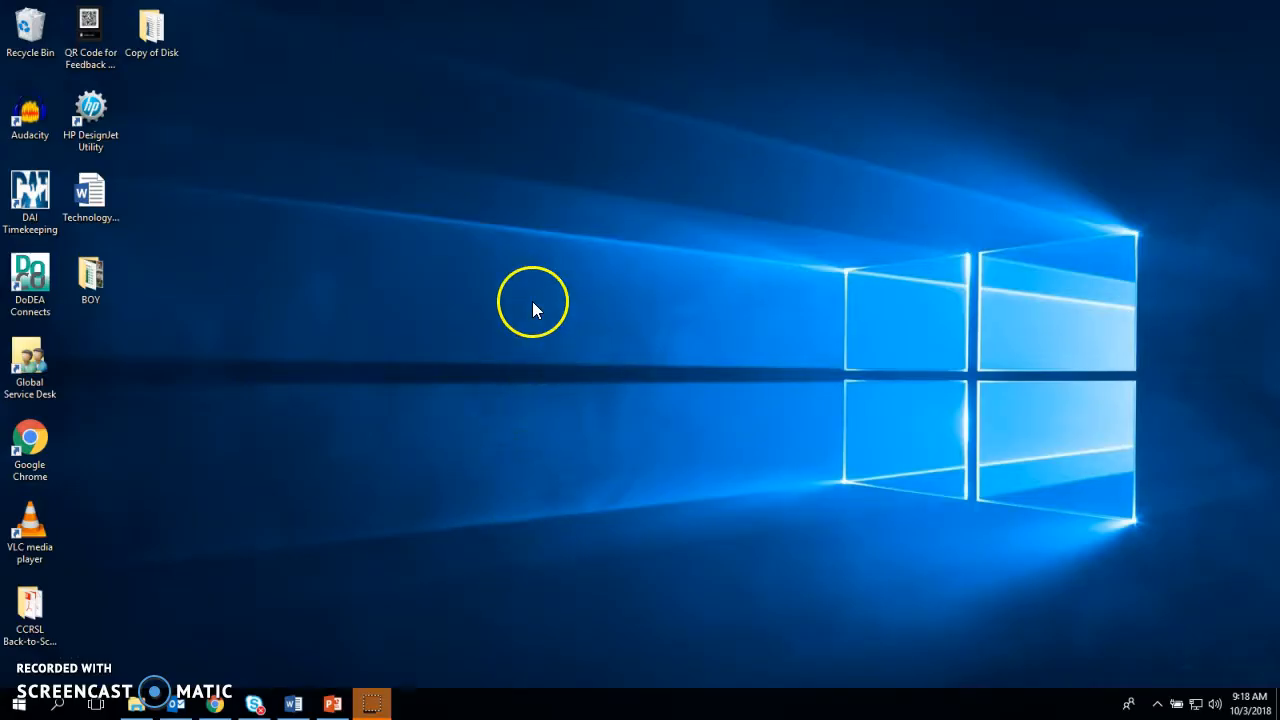
Reach the Display page from the desktop and list the Multiple displays choices
right_click(532, 302)
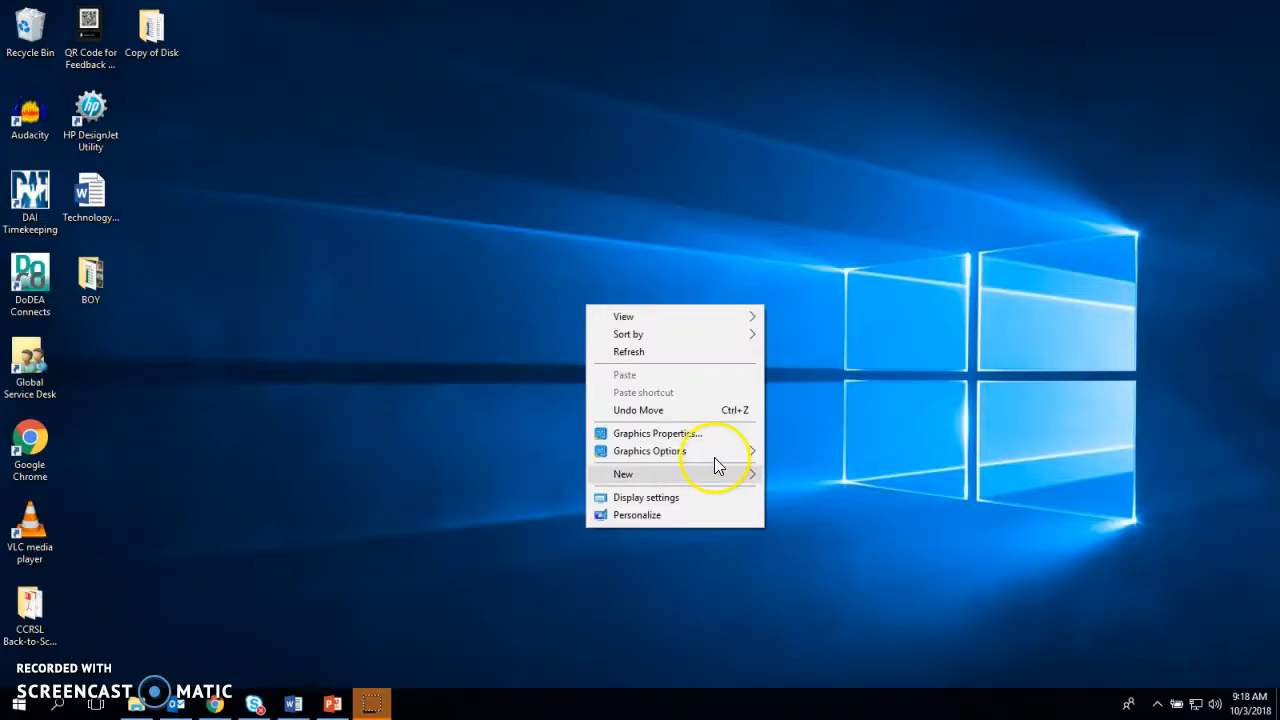
click(646, 496)
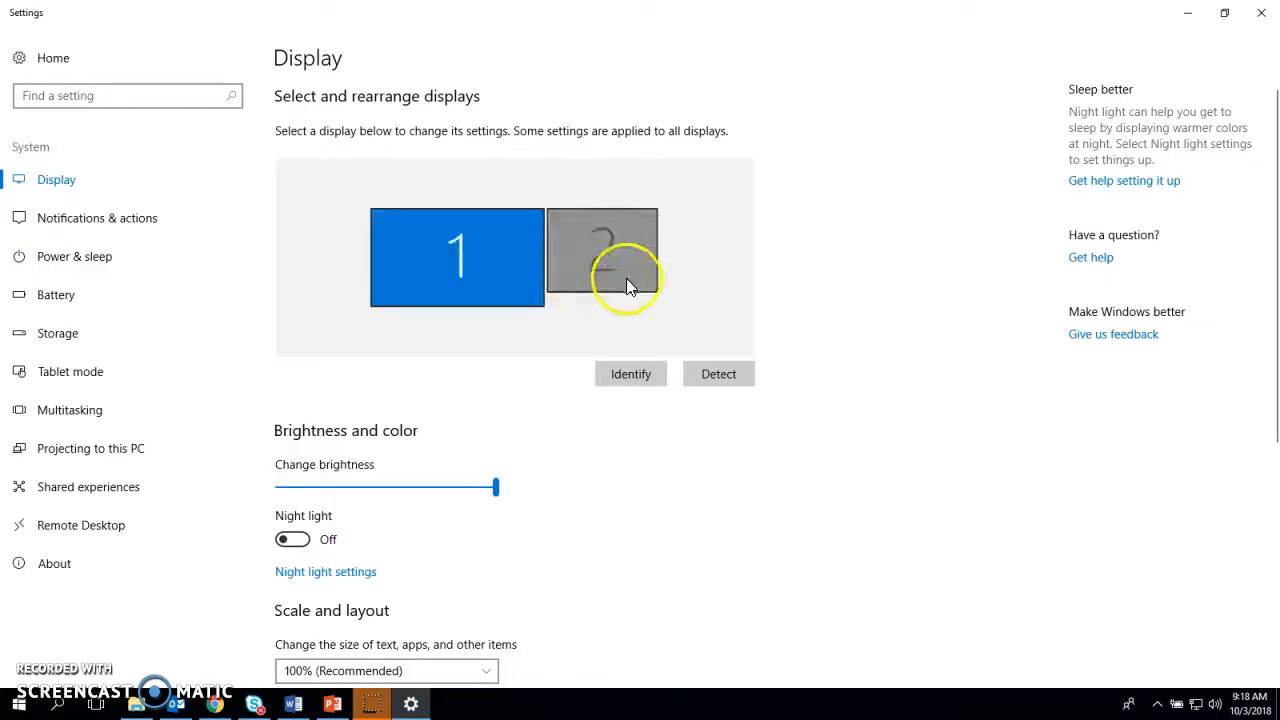
scroll(down, 3)
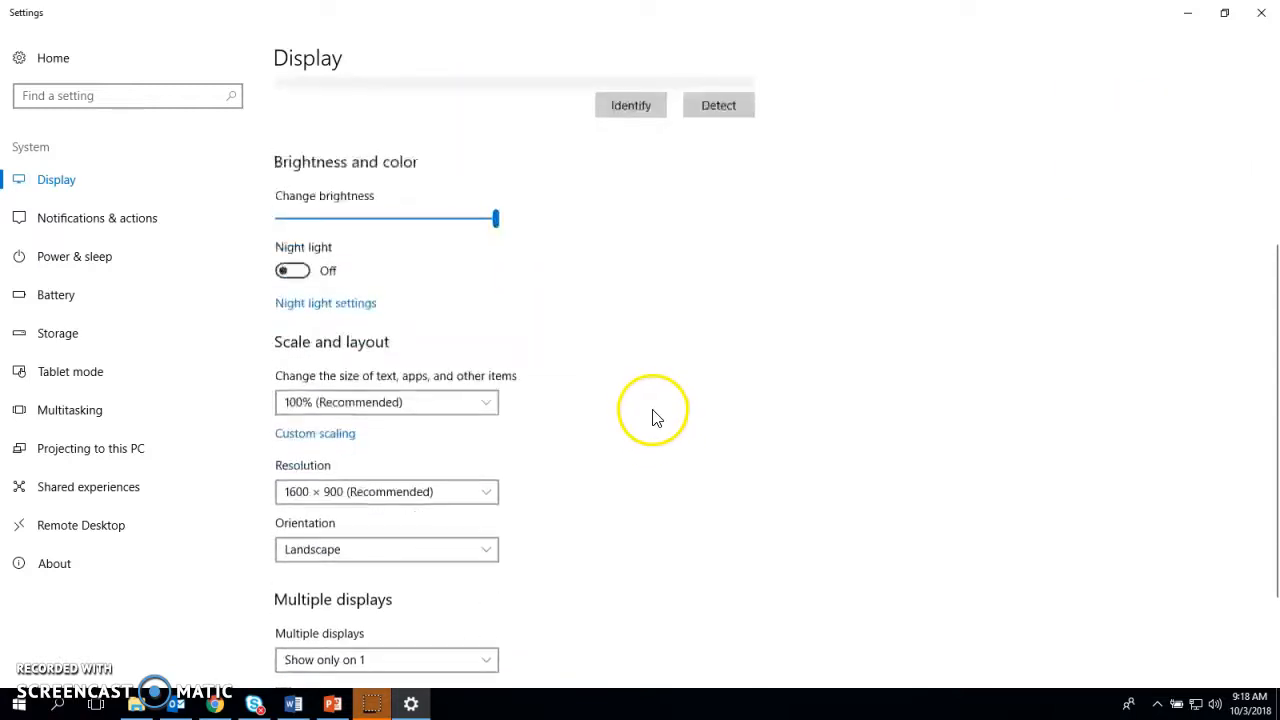
scroll(down, 3)
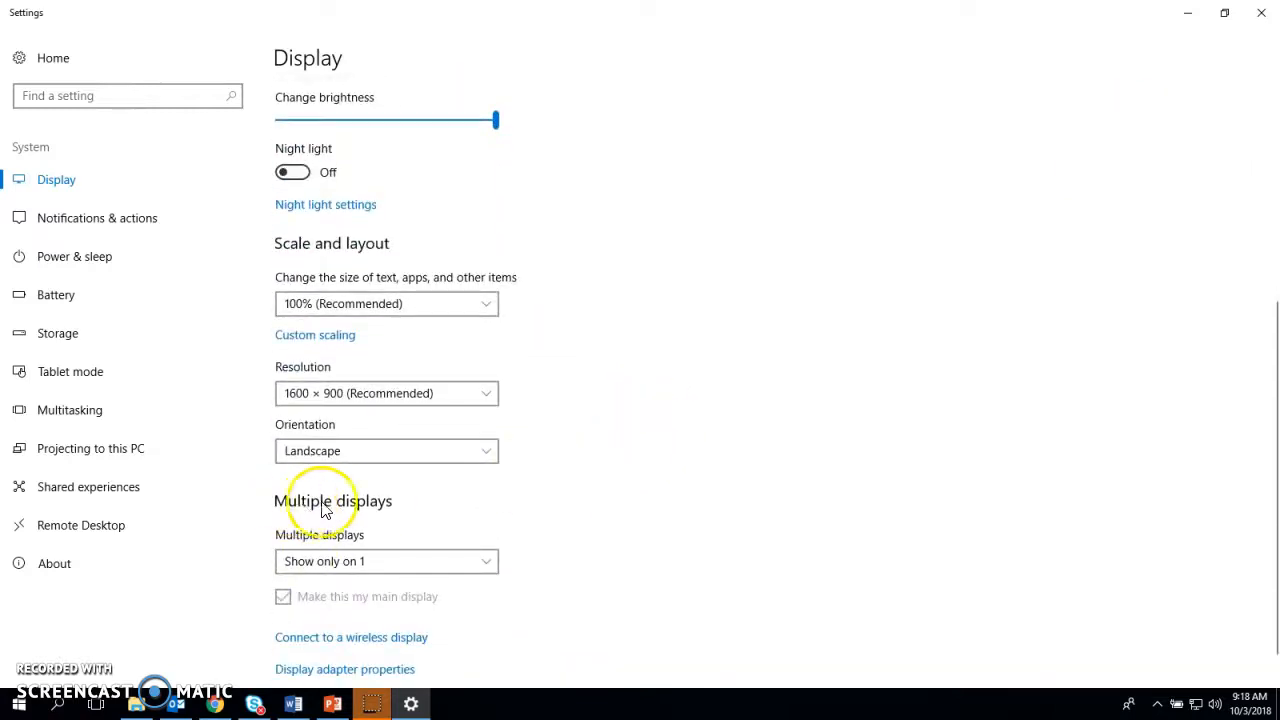
click(386, 560)
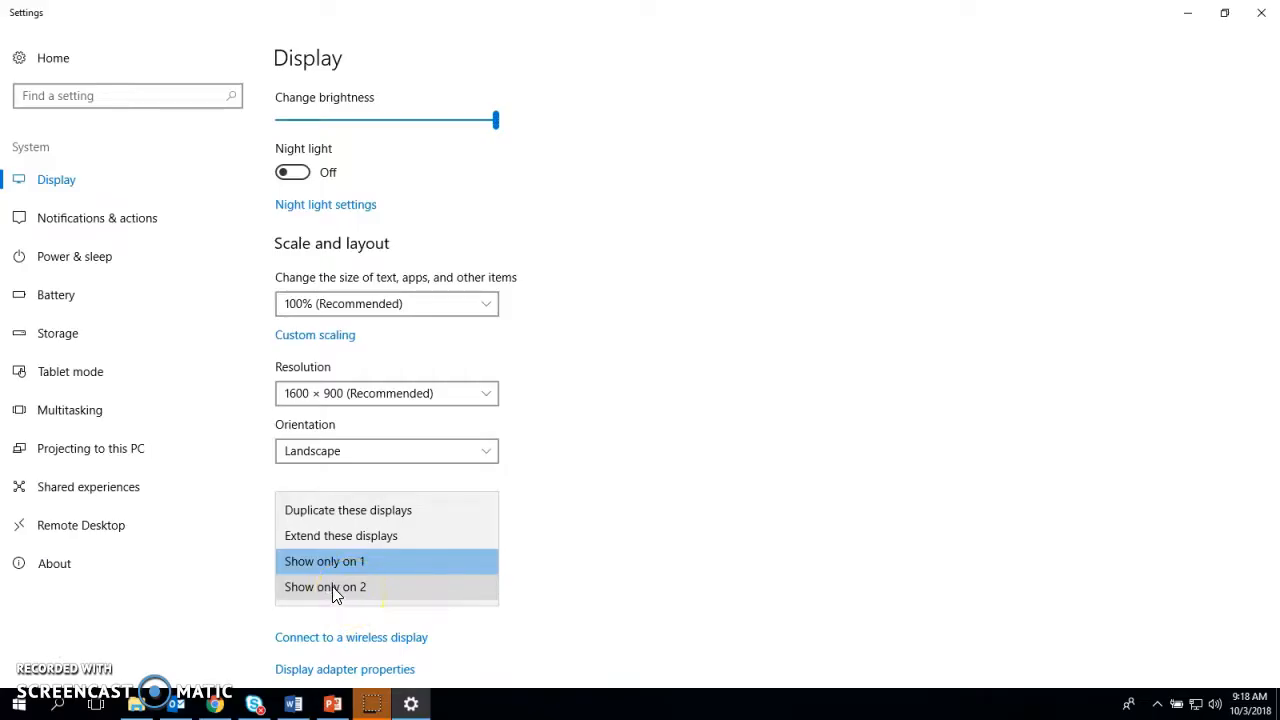
Duplicate the displays and keep it, then extend them and keep that change
click(324, 560)
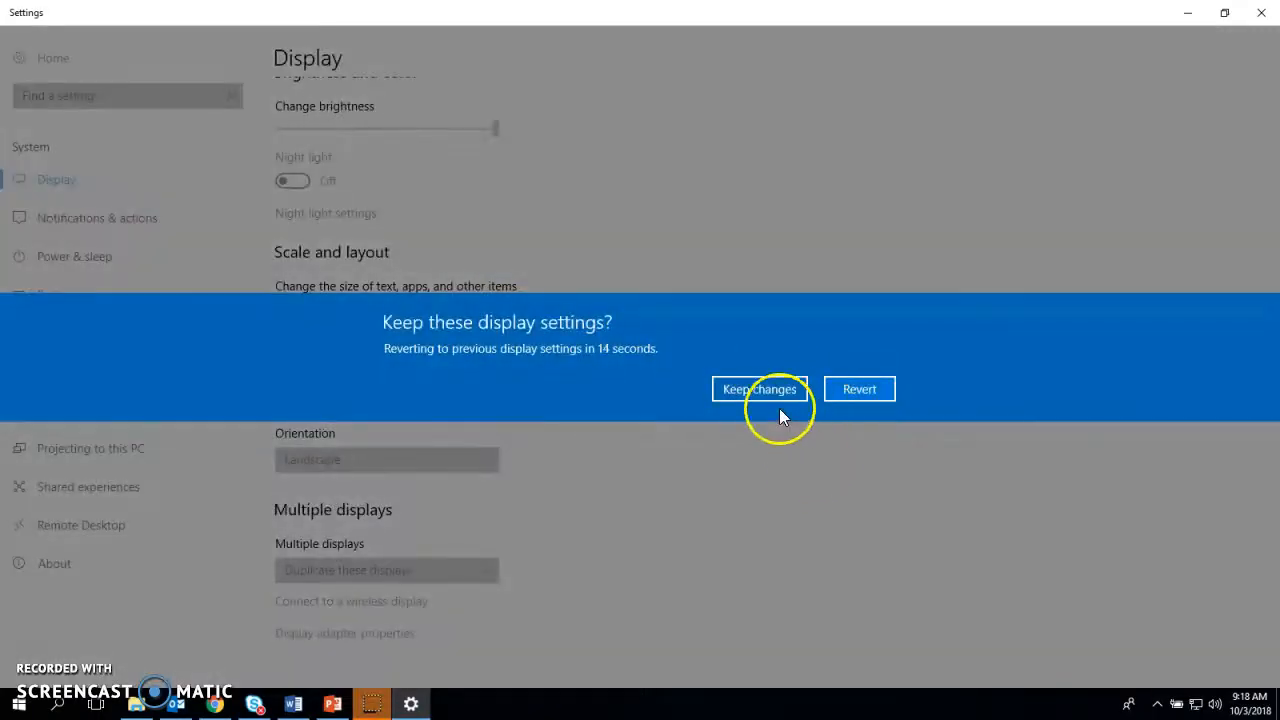
click(760, 388)
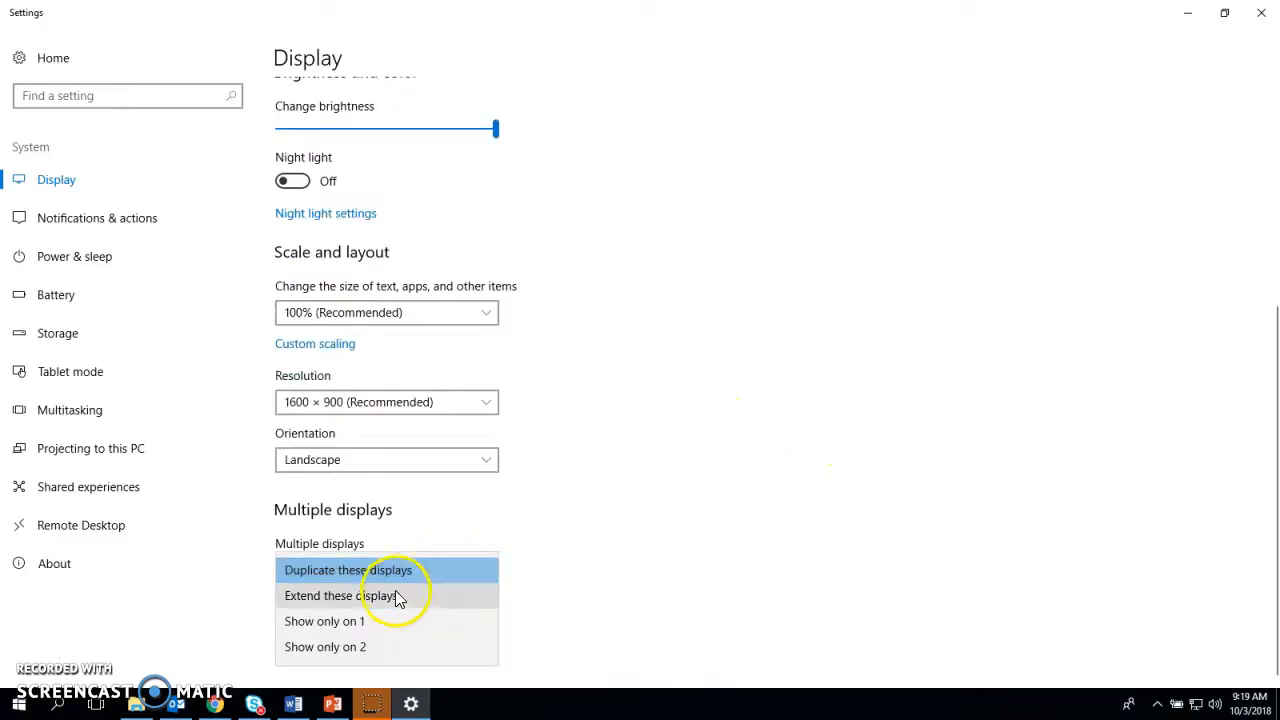
click(340, 596)
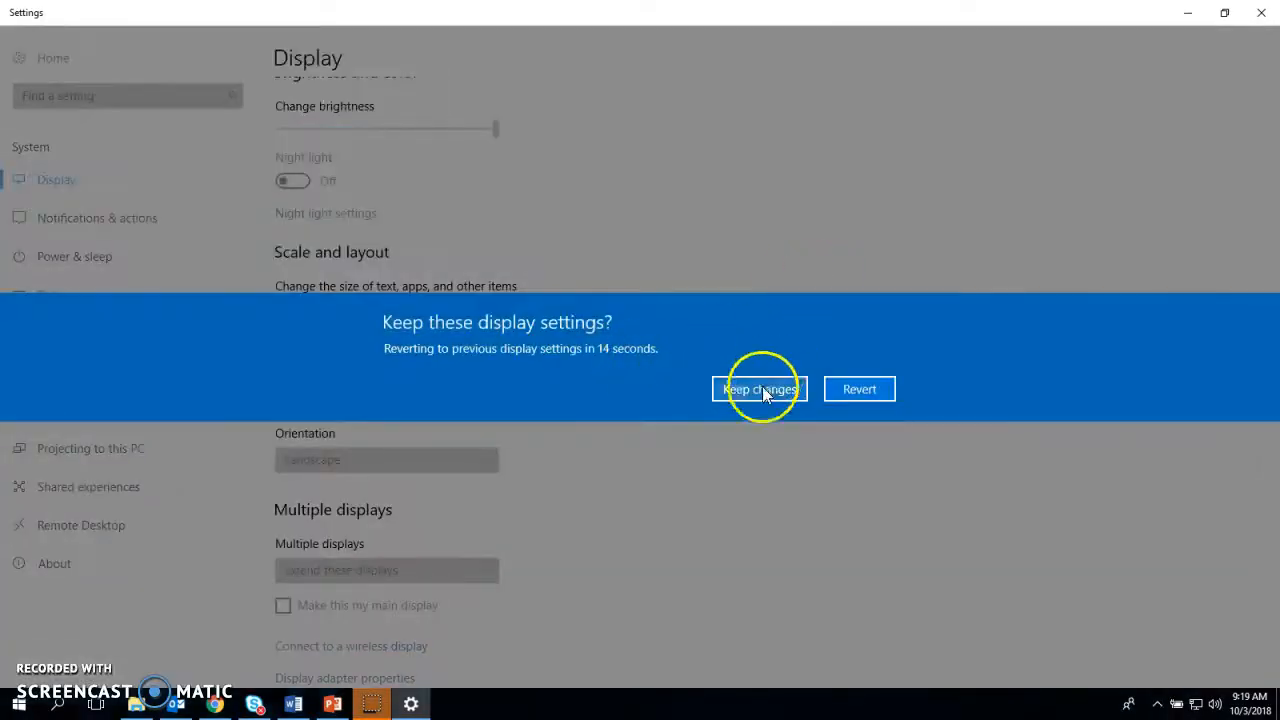
click(760, 388)
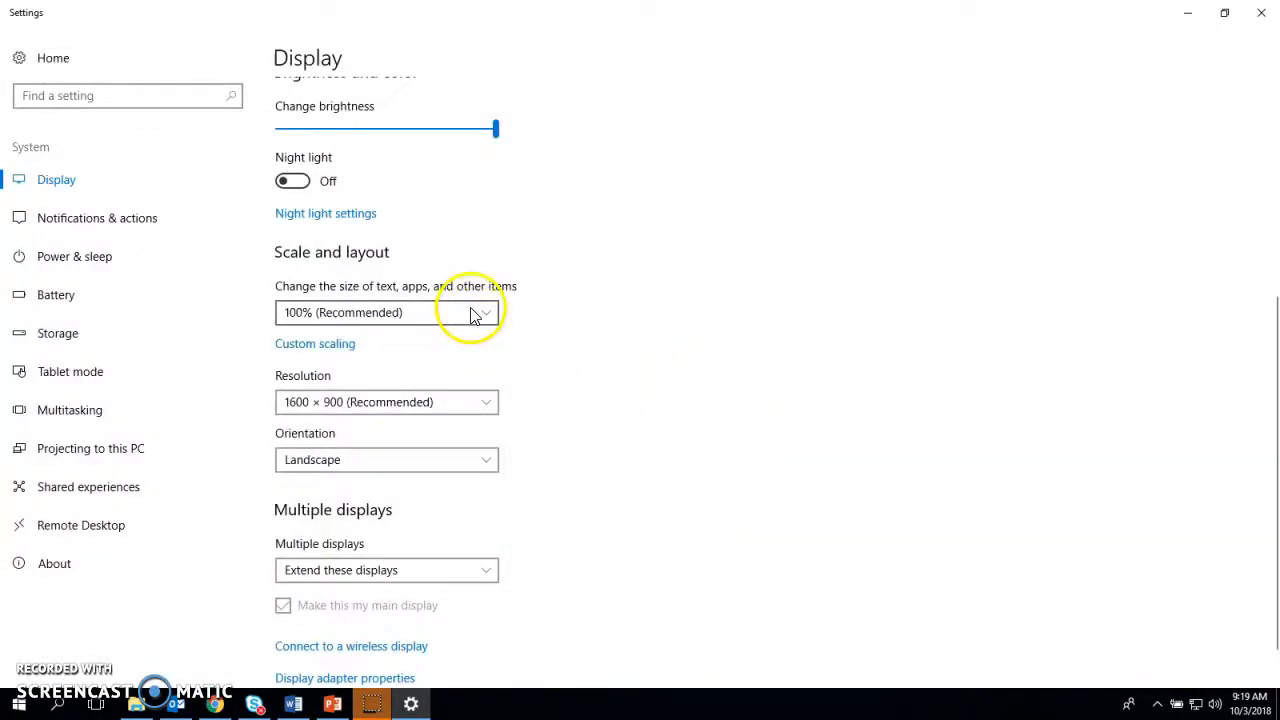
mouse_move(740, 336)
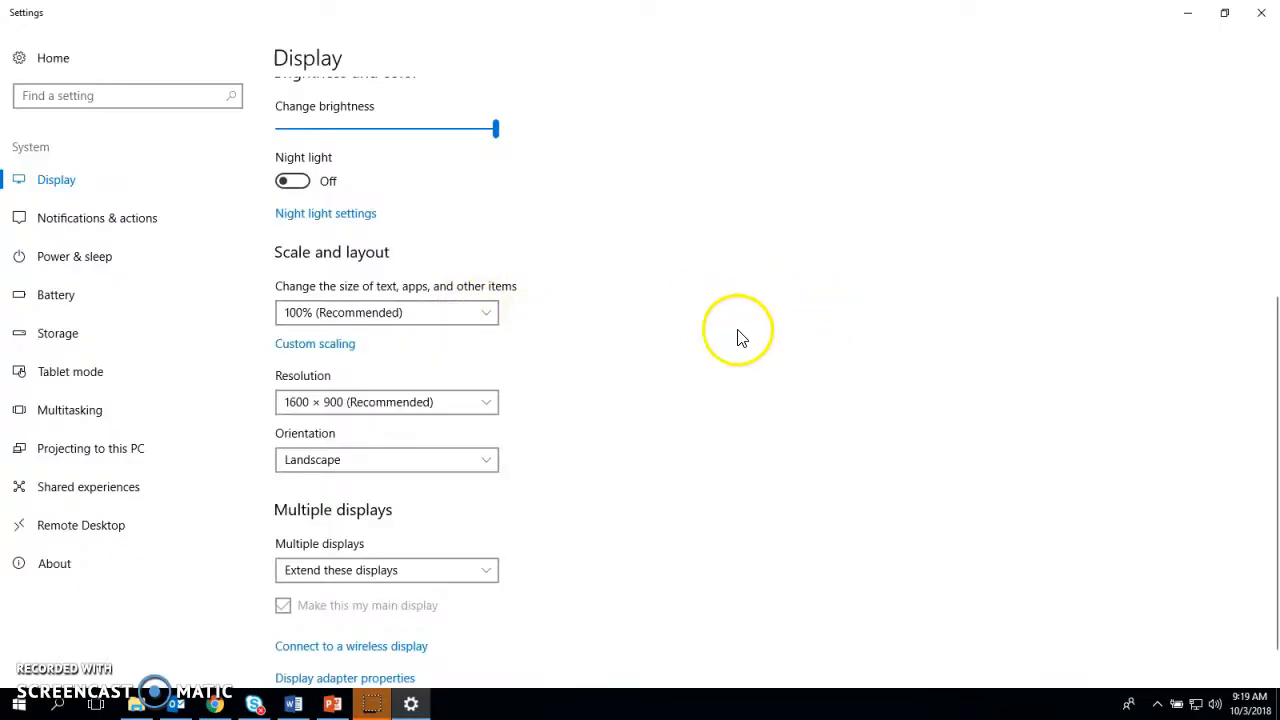
mouse_move(1156, 24)
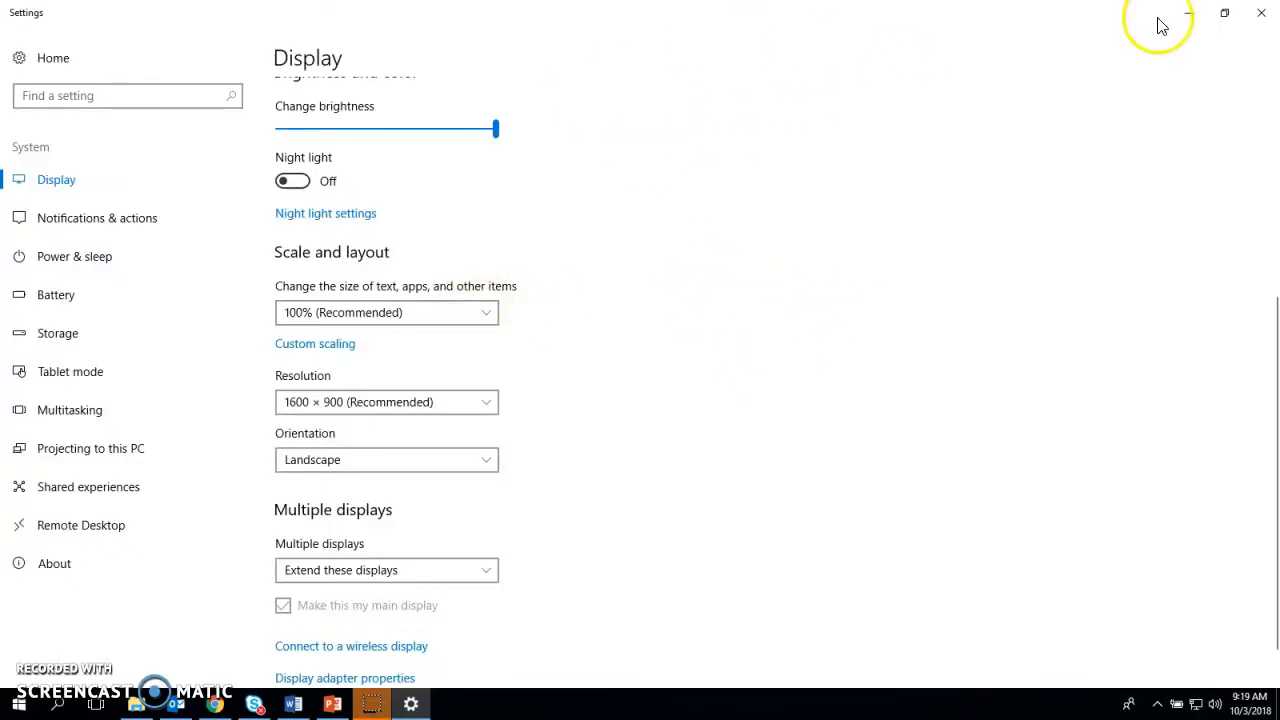
Minimize Settings and Word's start screen so only the desktop shows
click(292, 704)
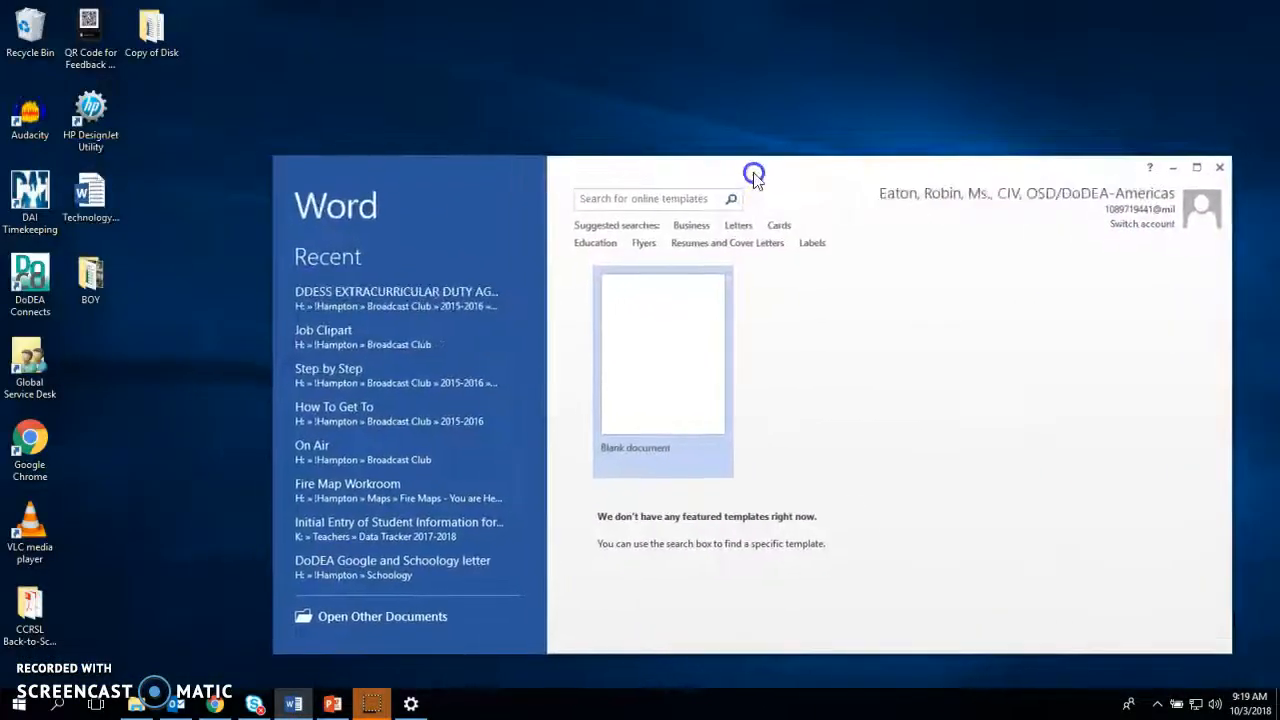
click(1220, 168)
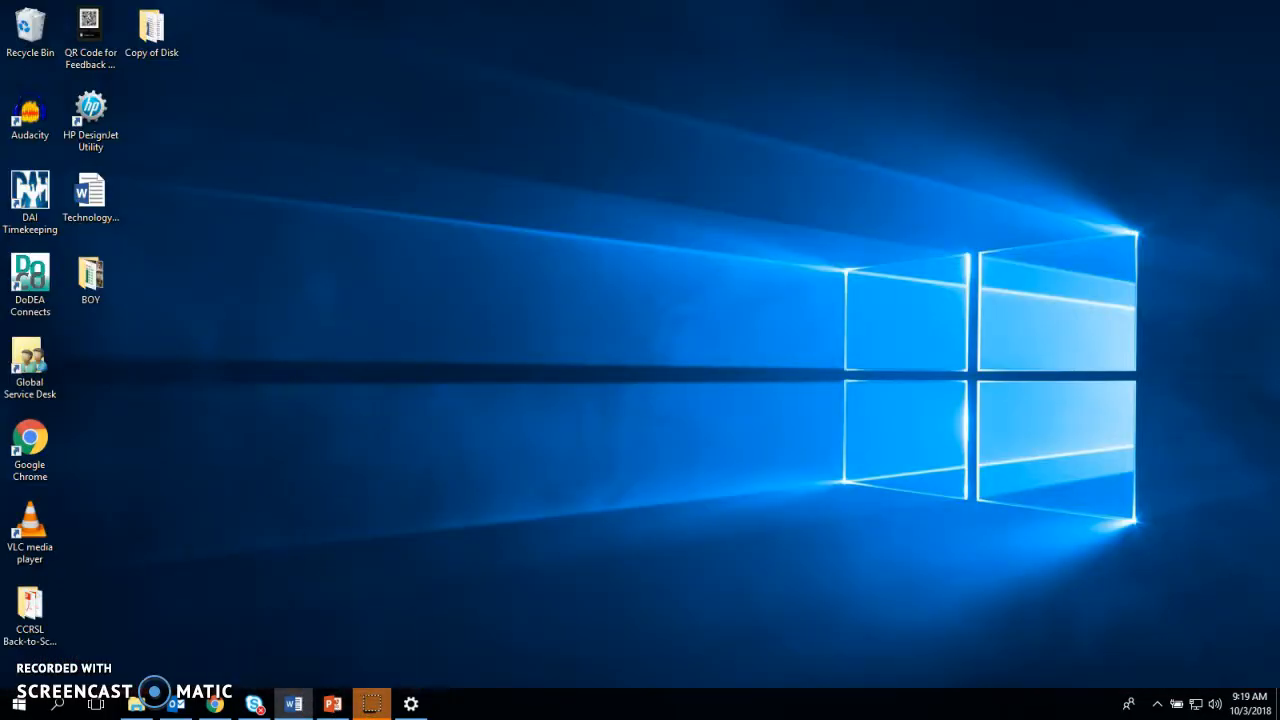
mouse_move(1264, 500)
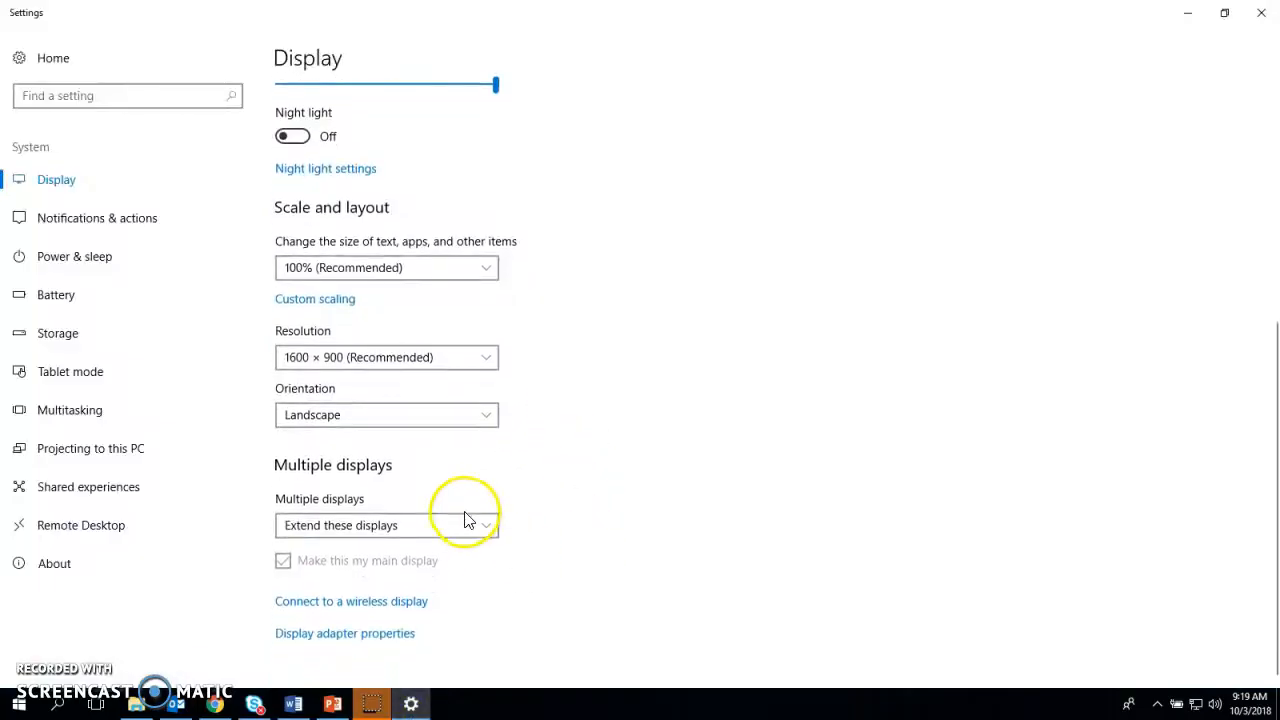
Set Multiple displays to Duplicate these displays, keep it, and minimize Settings
click(386, 524)
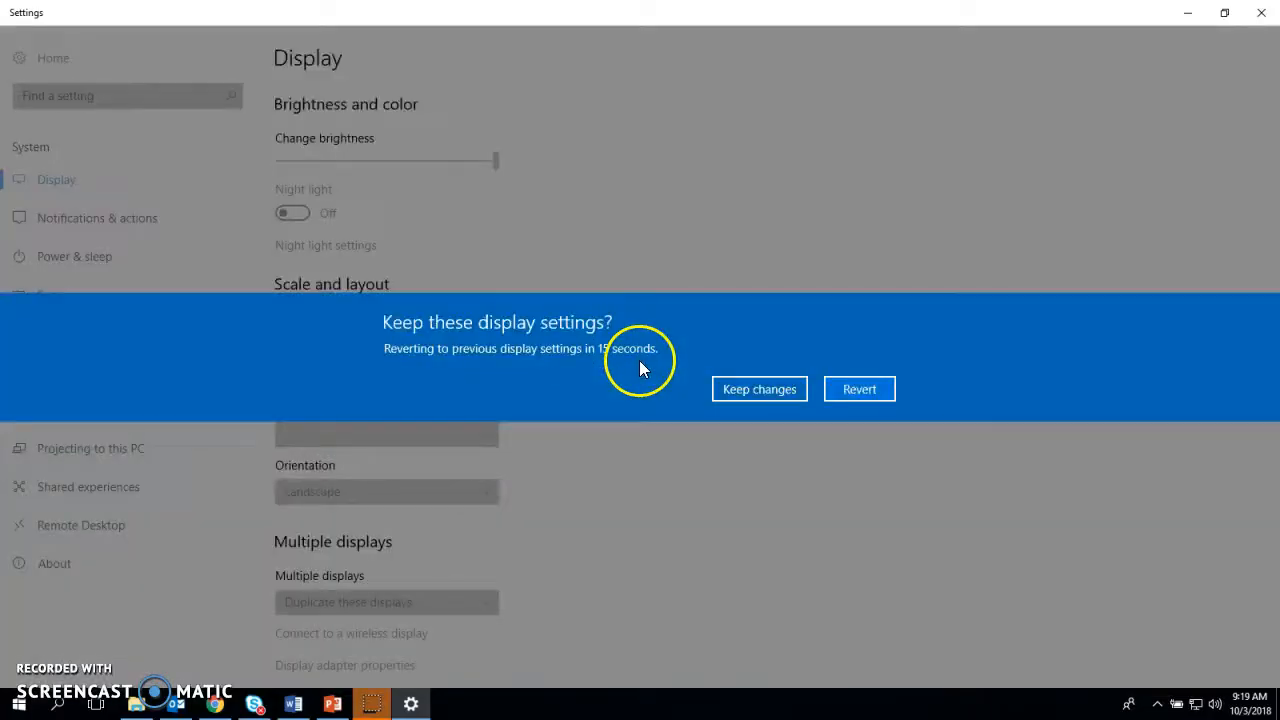
click(760, 388)
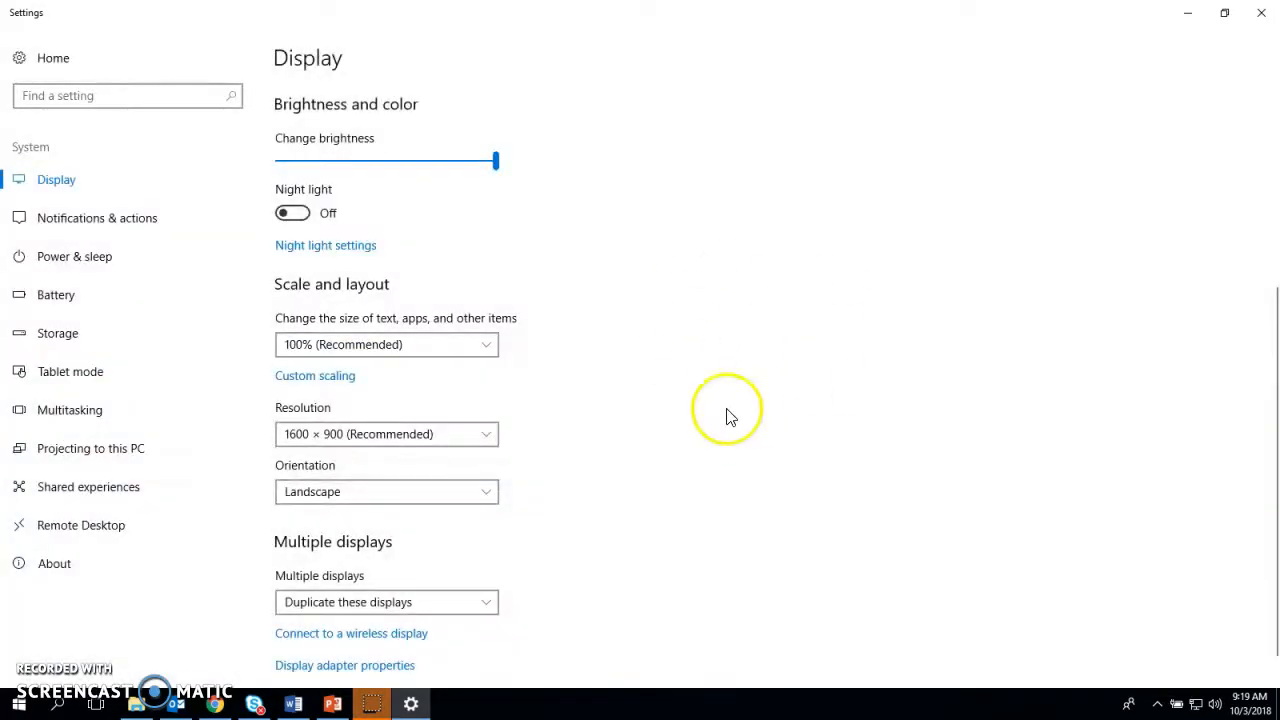
mouse_move(750, 420)
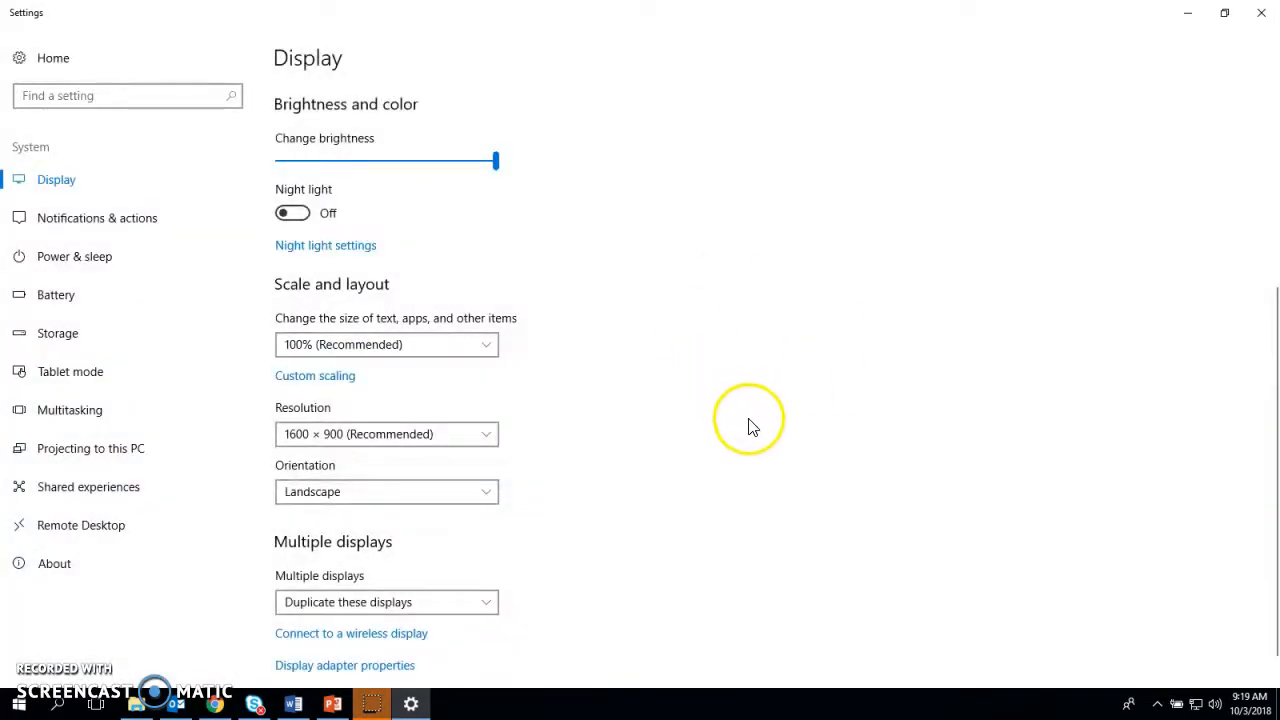
mouse_move(1010, 136)
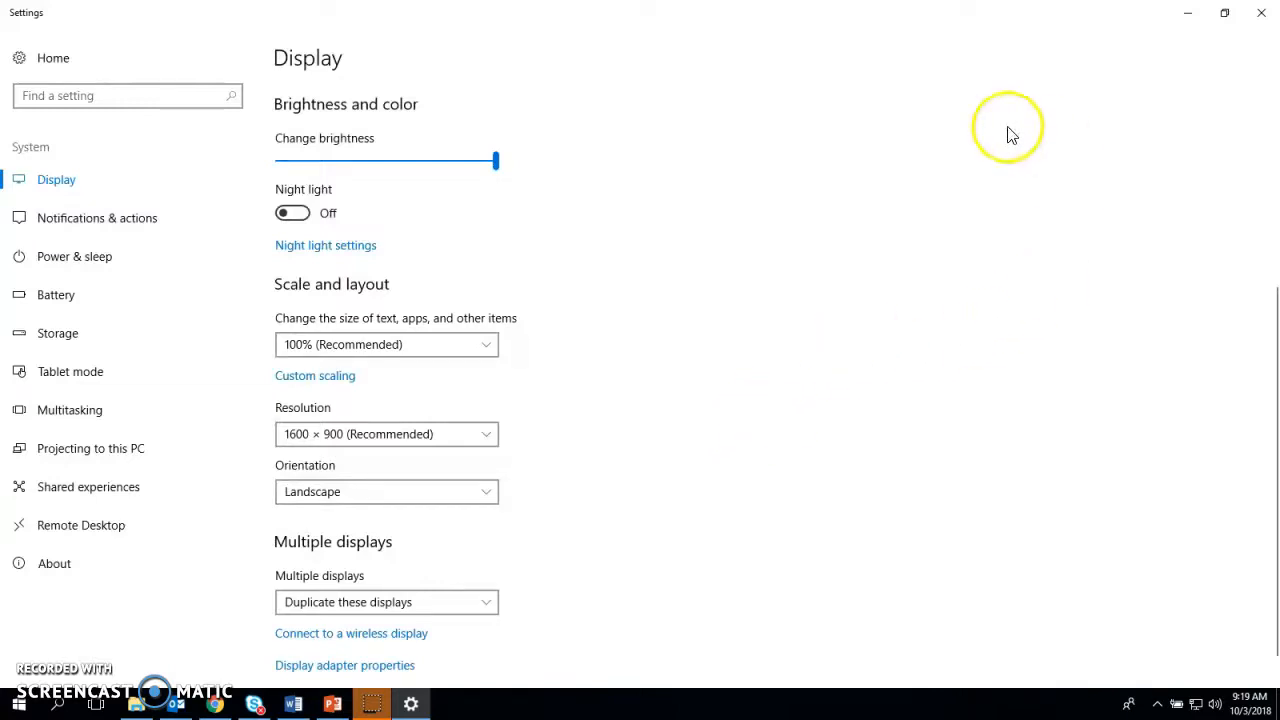
mouse_move(1188, 12)
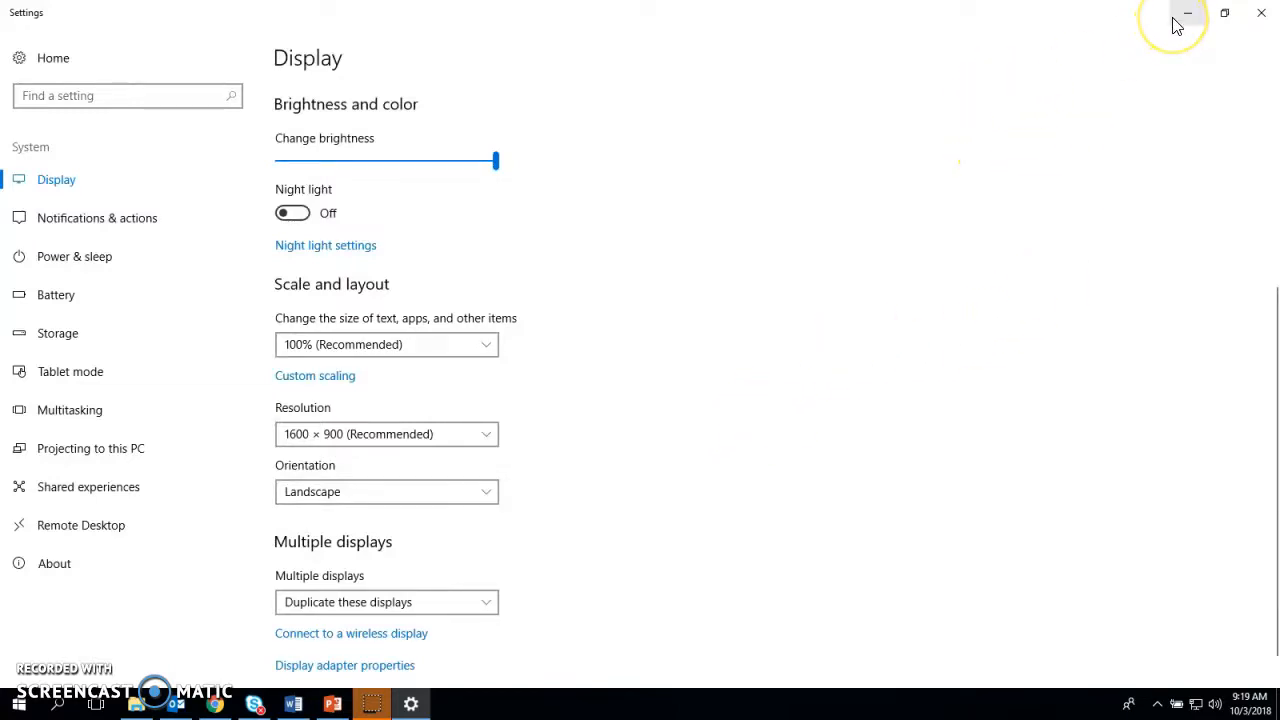
click(1188, 12)
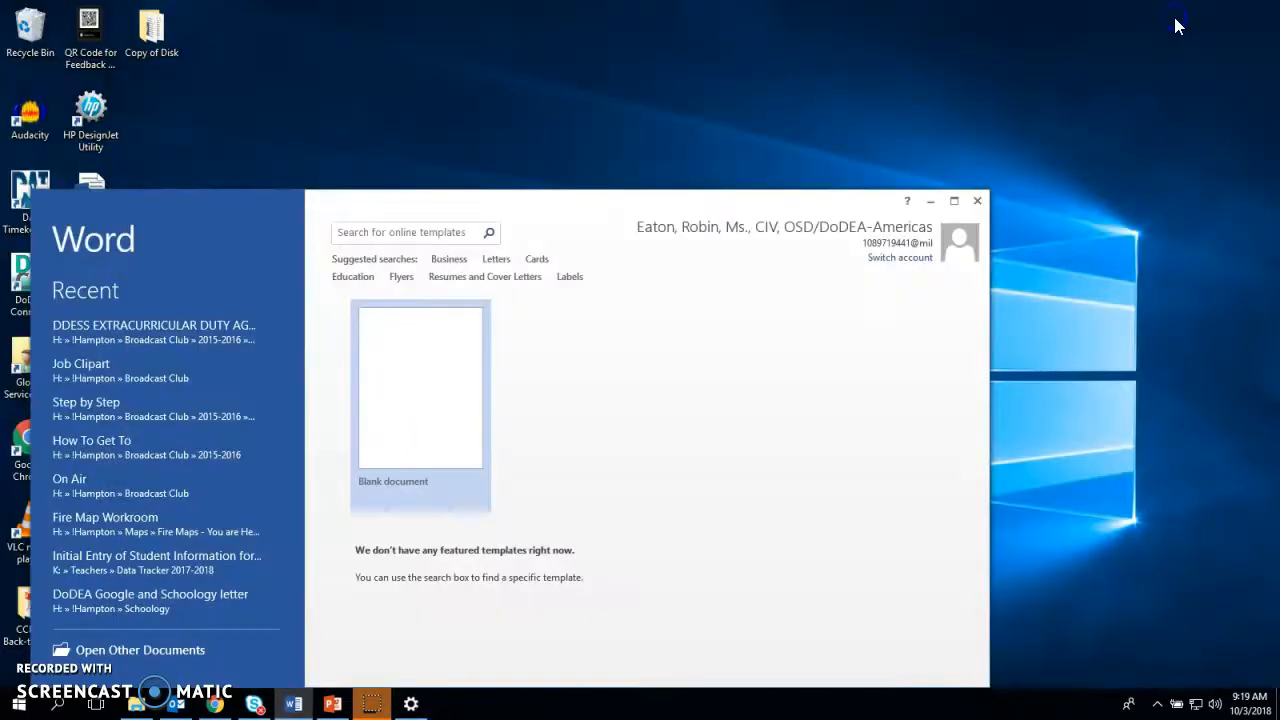
mouse_move(80, 368)
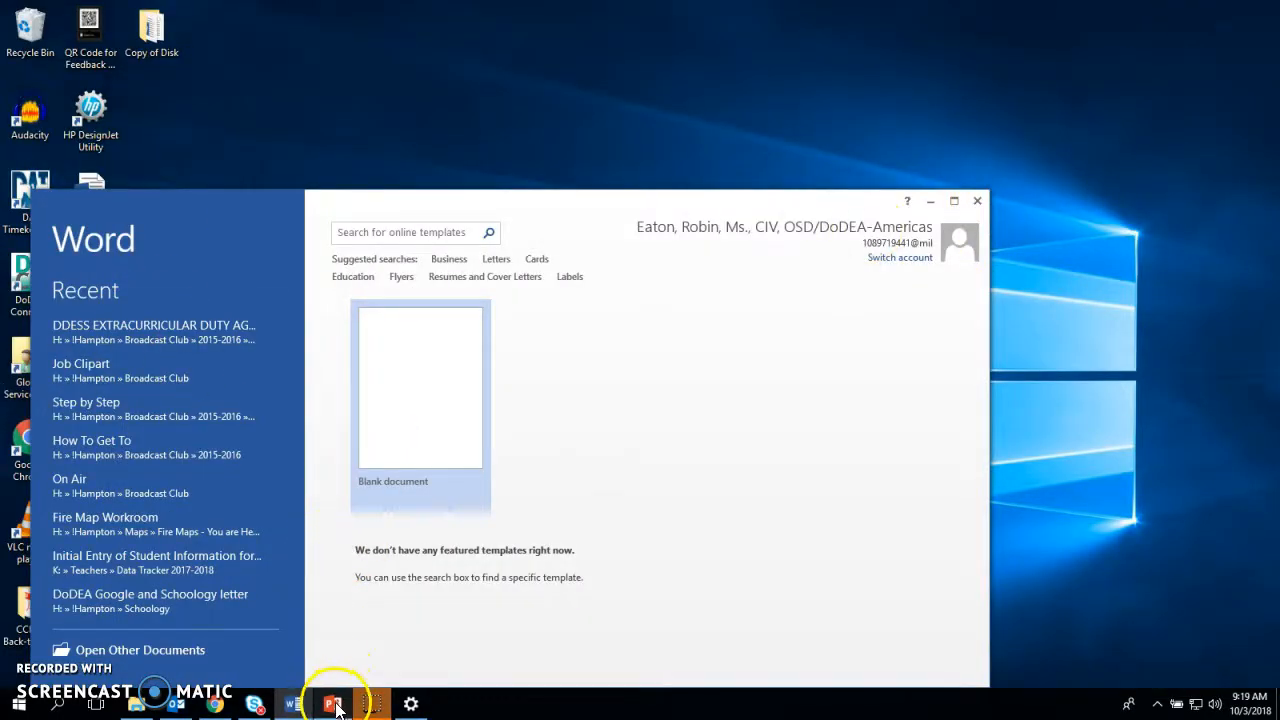
Bring up the Curriculum Night presentation, then return to Display settings showing 1|2 duplicated
click(332, 704)
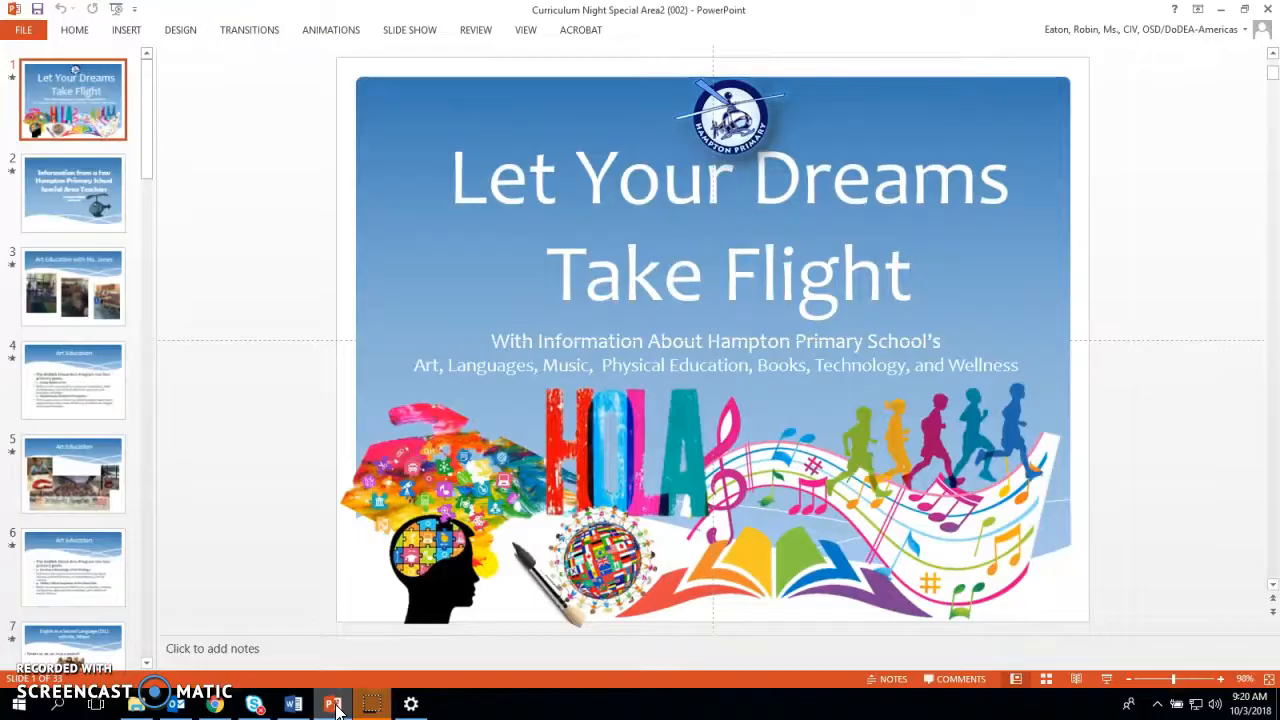
click(292, 704)
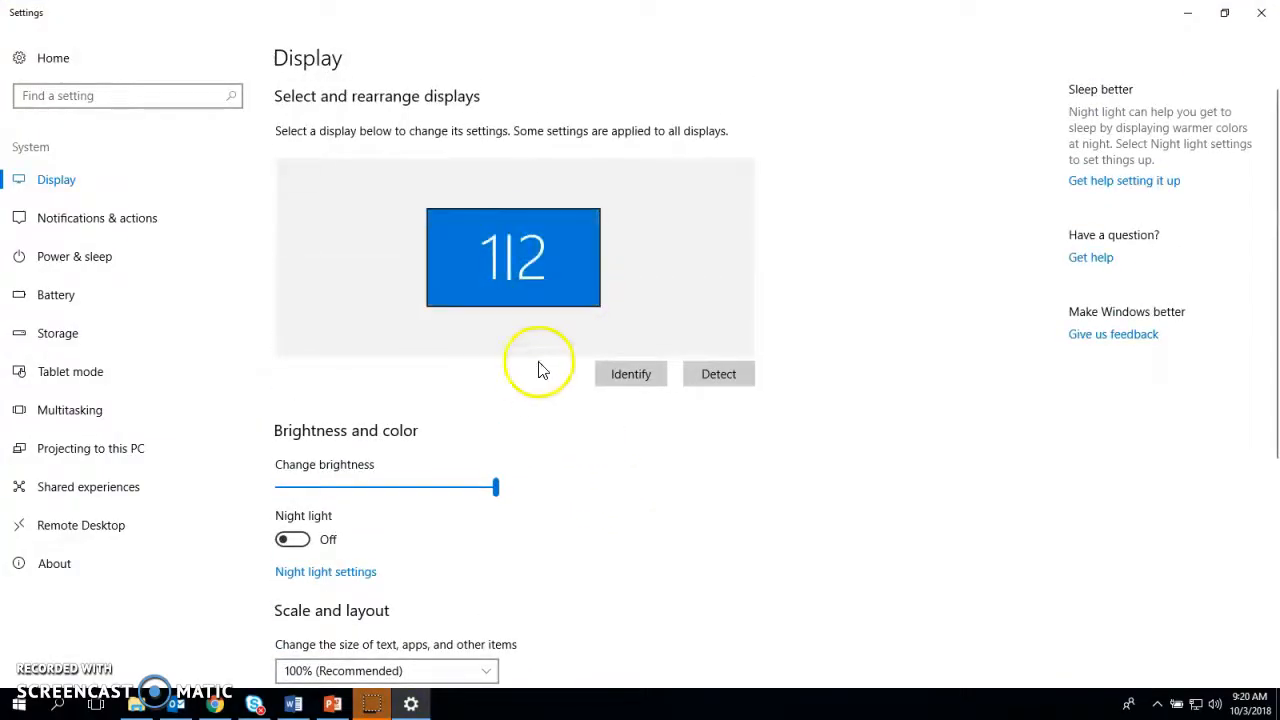
mouse_move(584, 630)
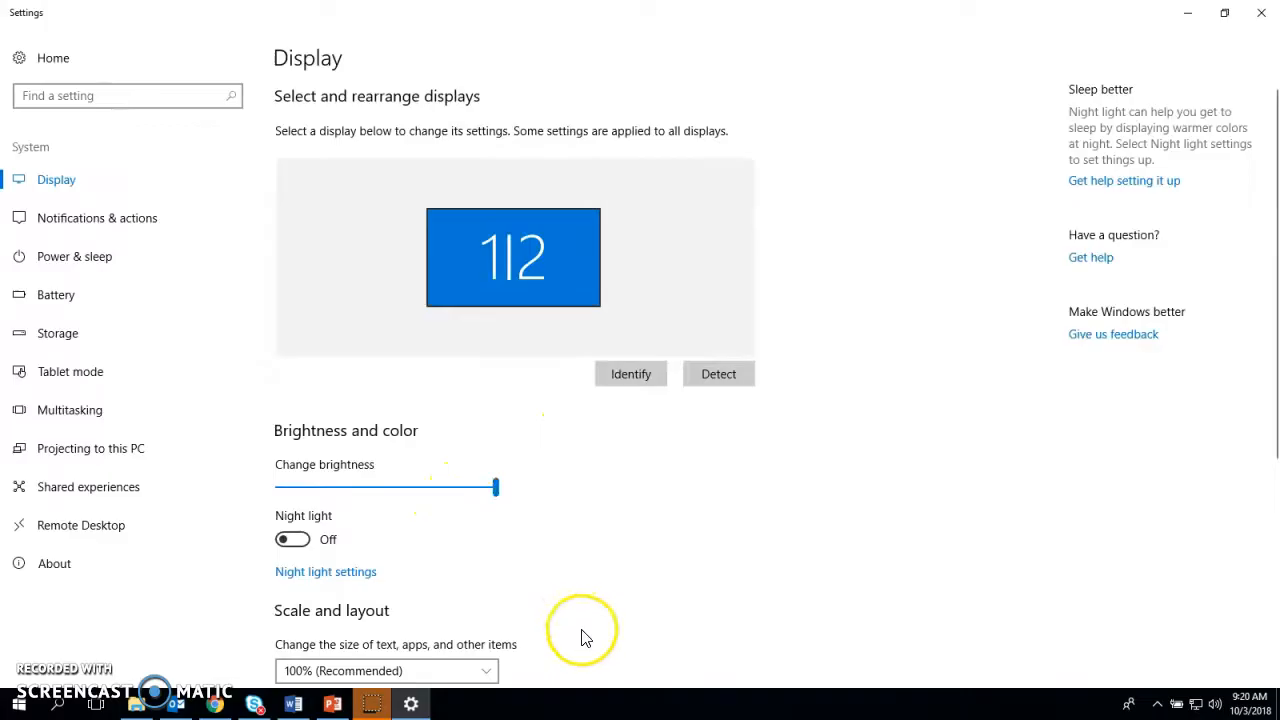
mouse_move(660, 556)
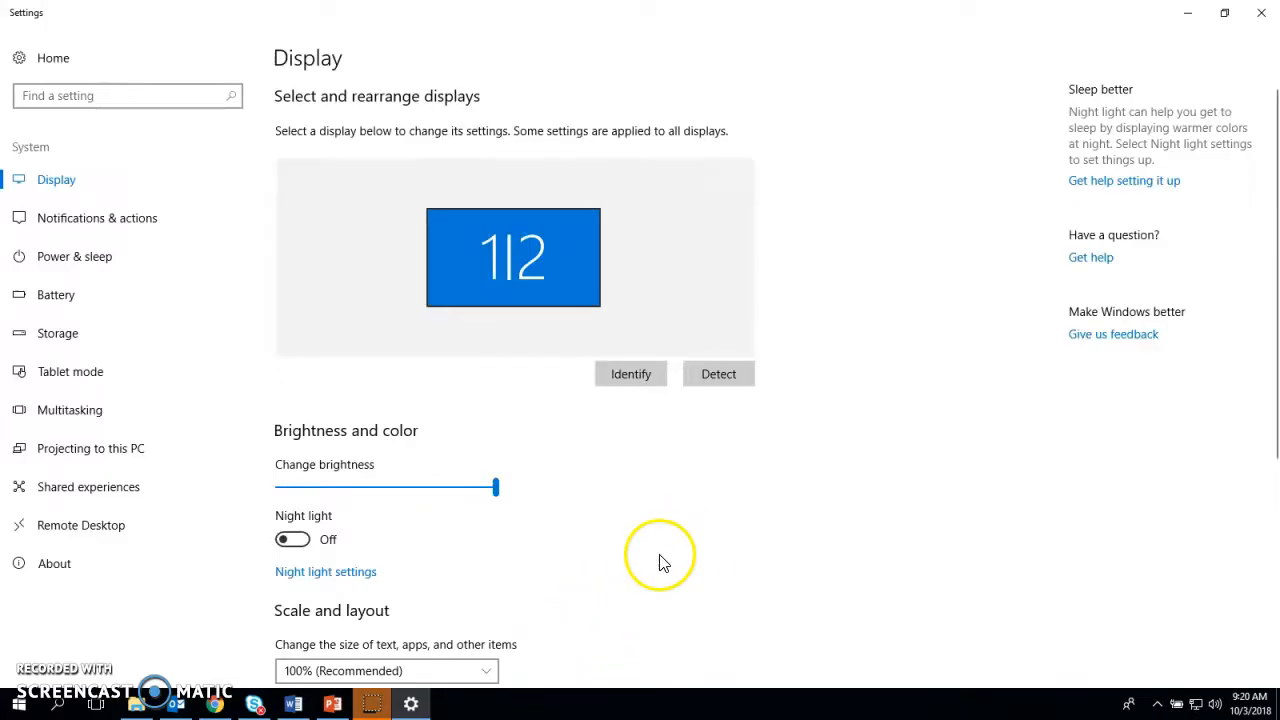
mouse_move(588, 650)
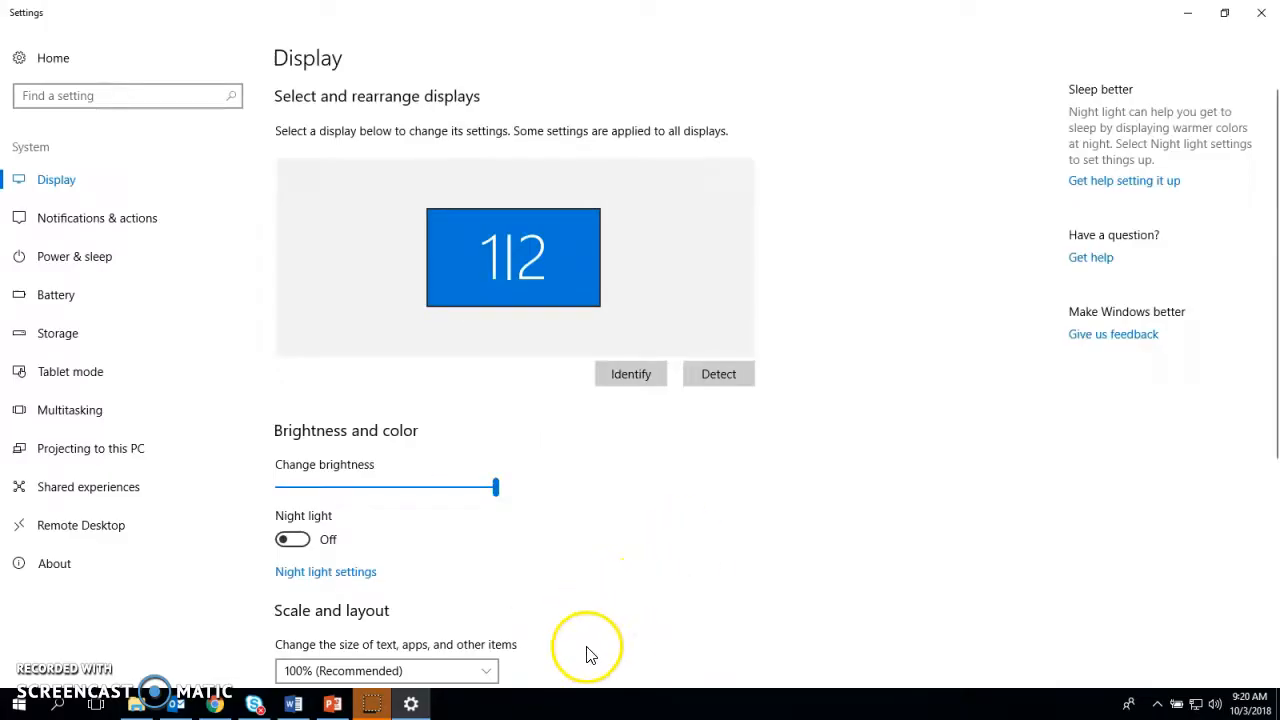
mouse_move(288, 320)
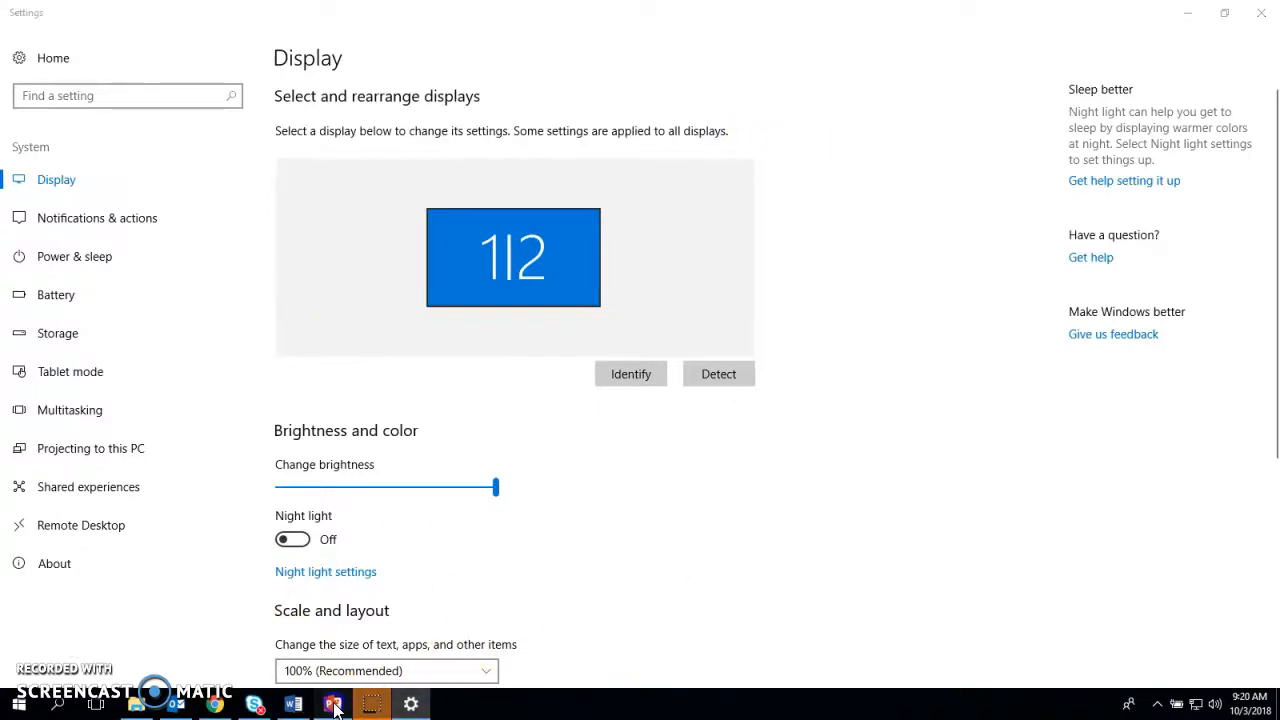
Start the slide show in Presenter View and advance to slide 5, Art Education
click(332, 704)
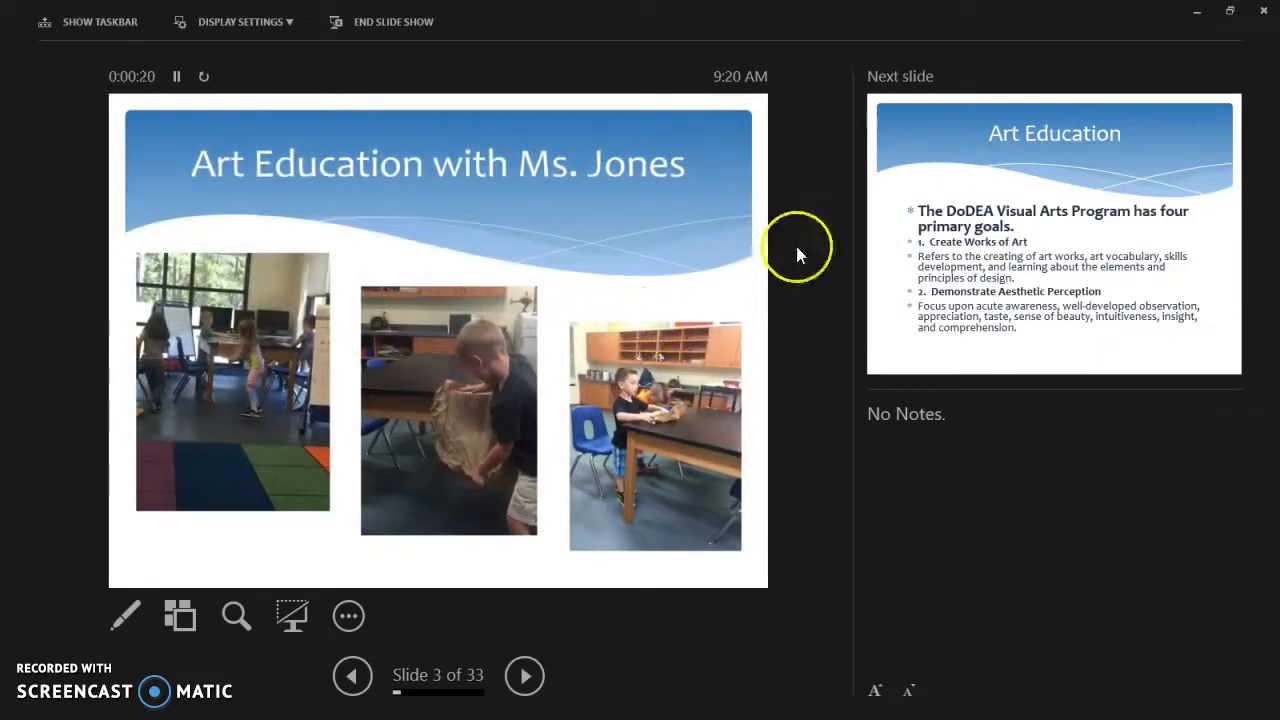
mouse_move(780, 320)
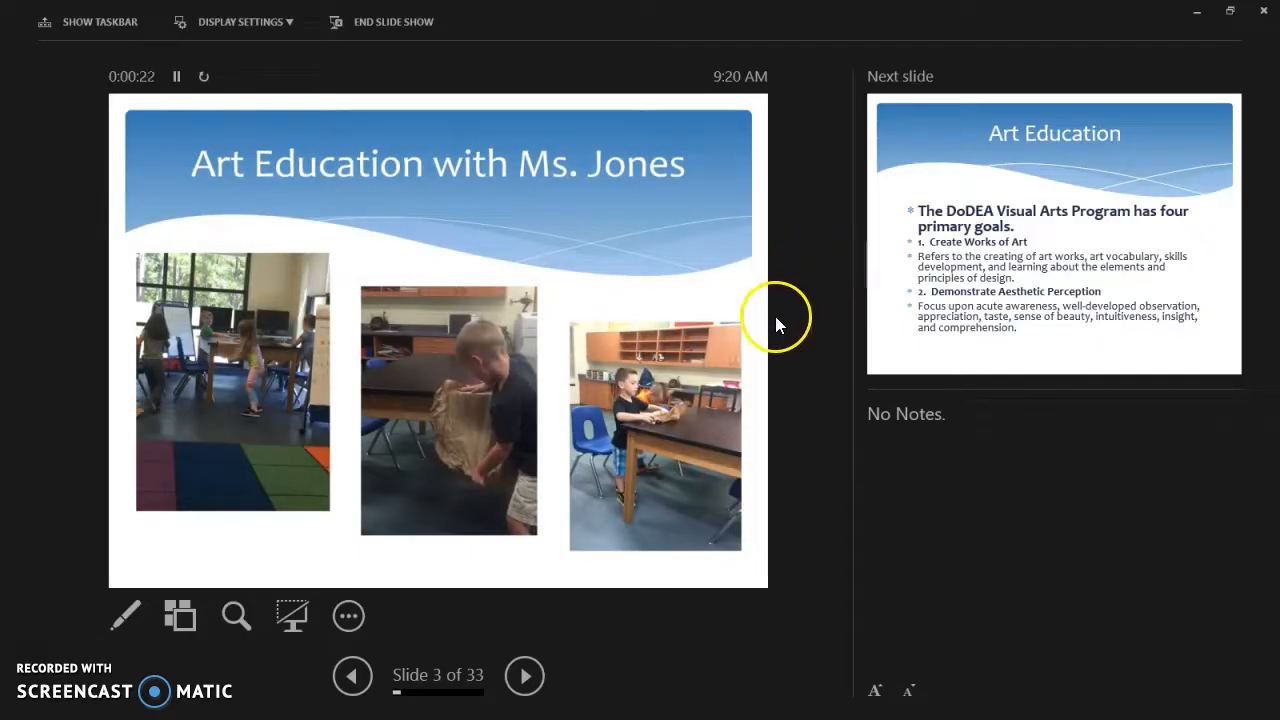
mouse_move(590, 344)
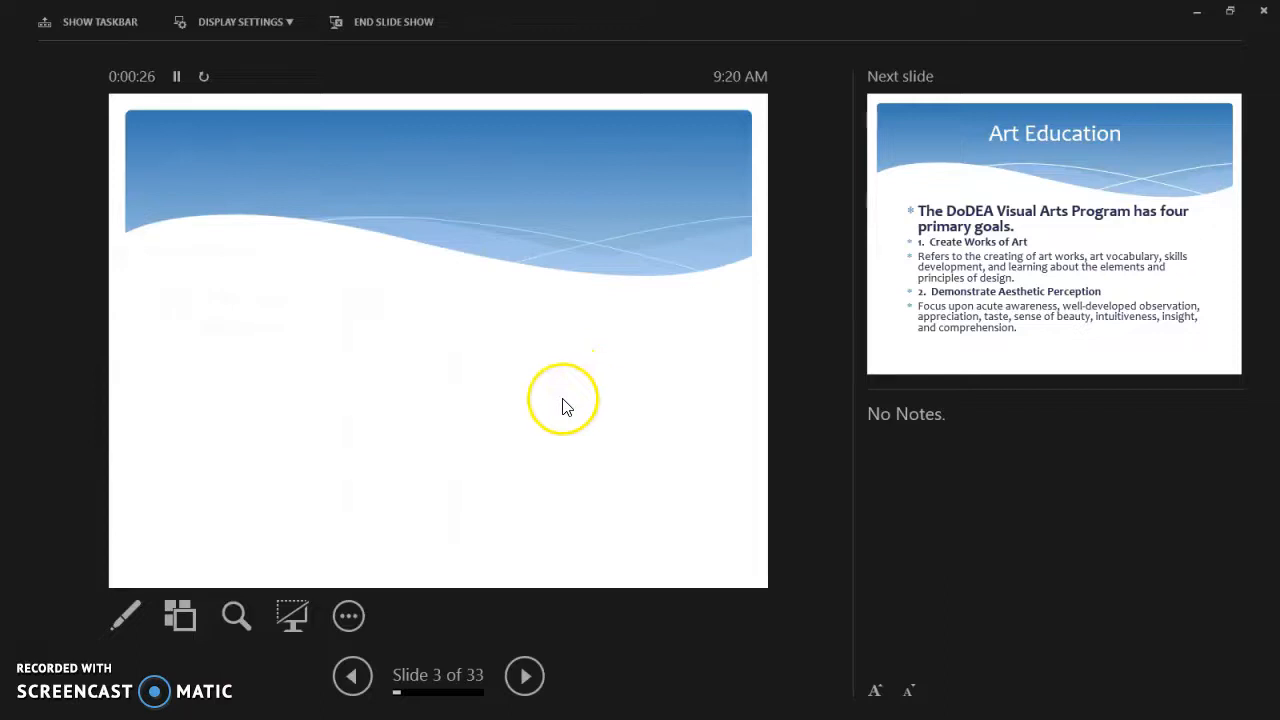
click(524, 676)
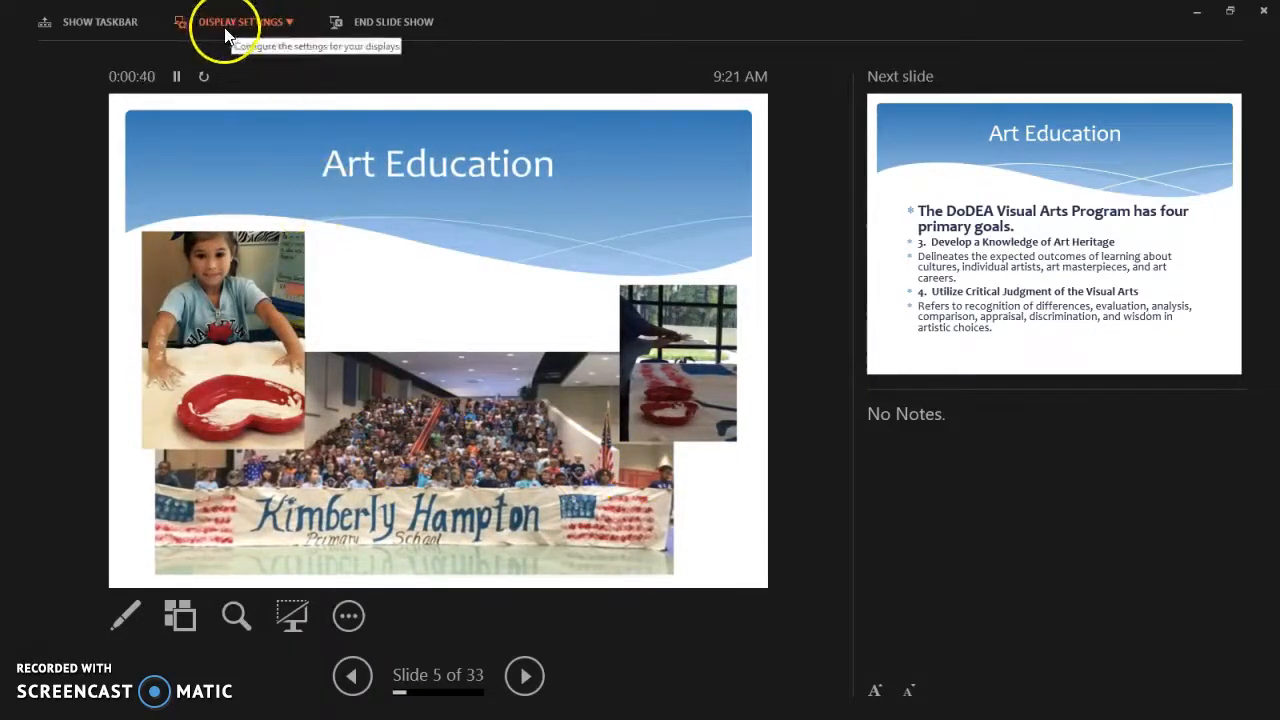
Switch the running show from Presenter View to Duplicate Slide Show
click(240, 20)
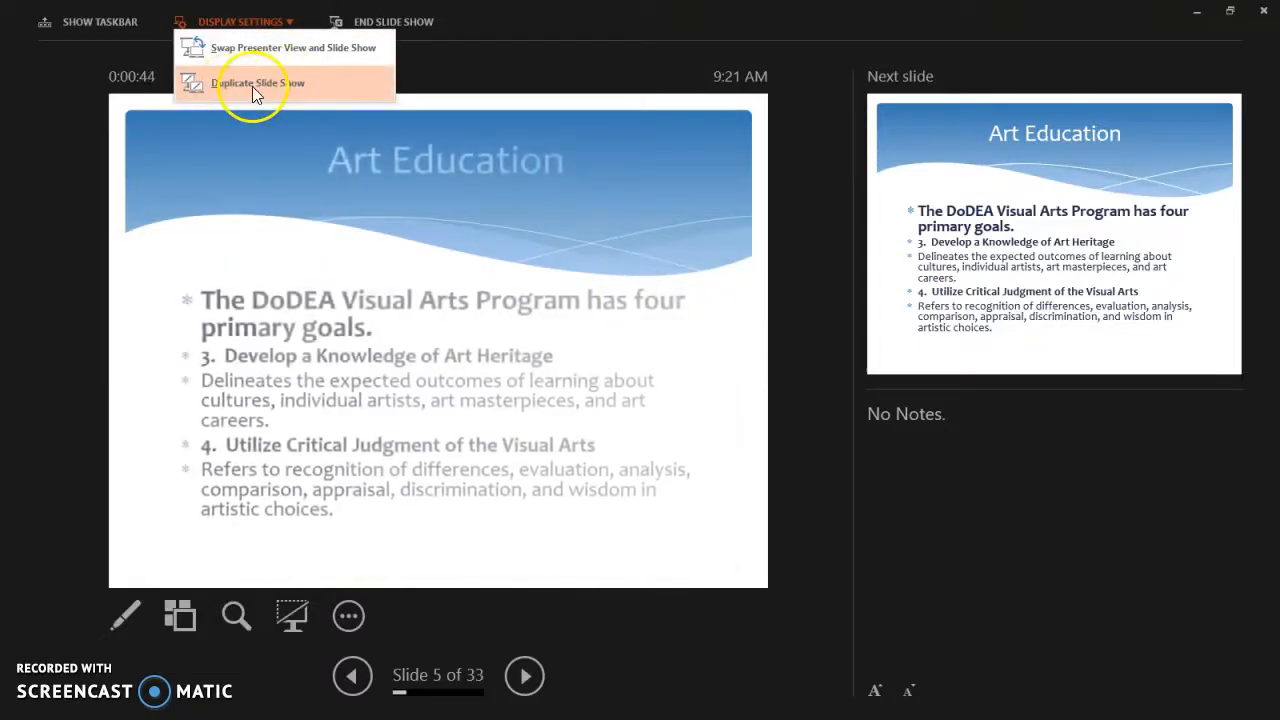
click(258, 84)
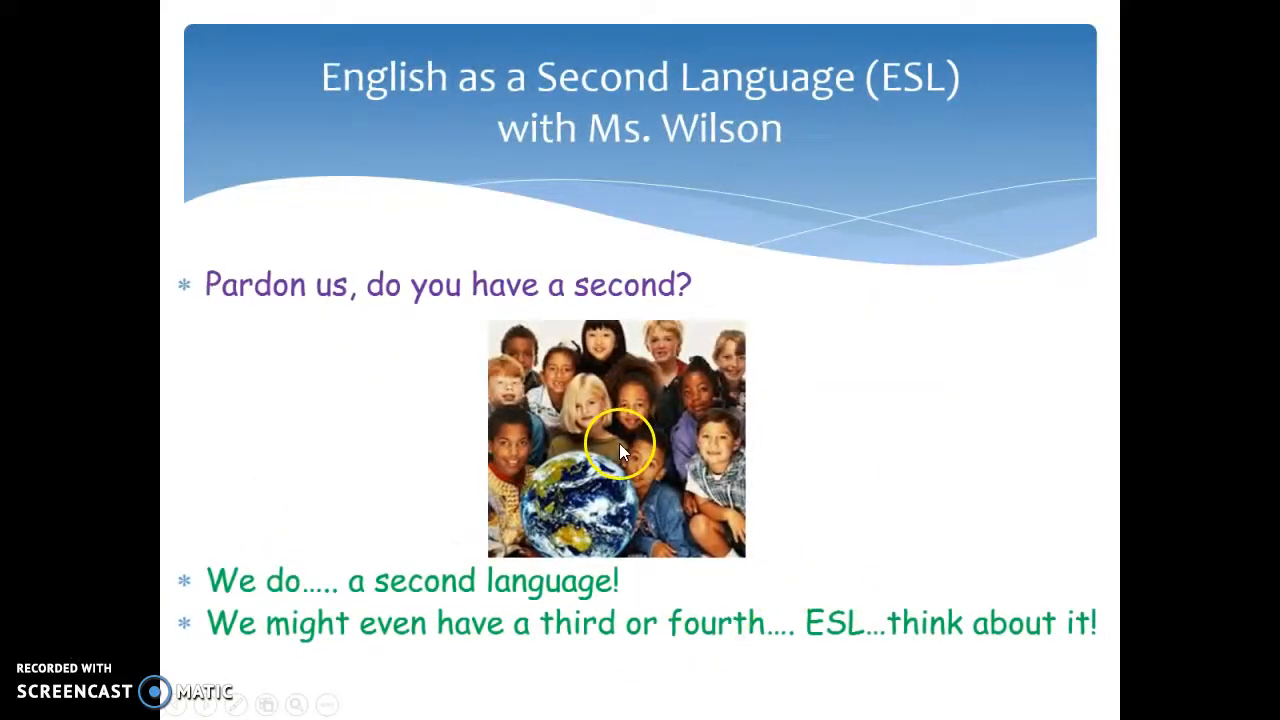
mouse_move(772, 442)
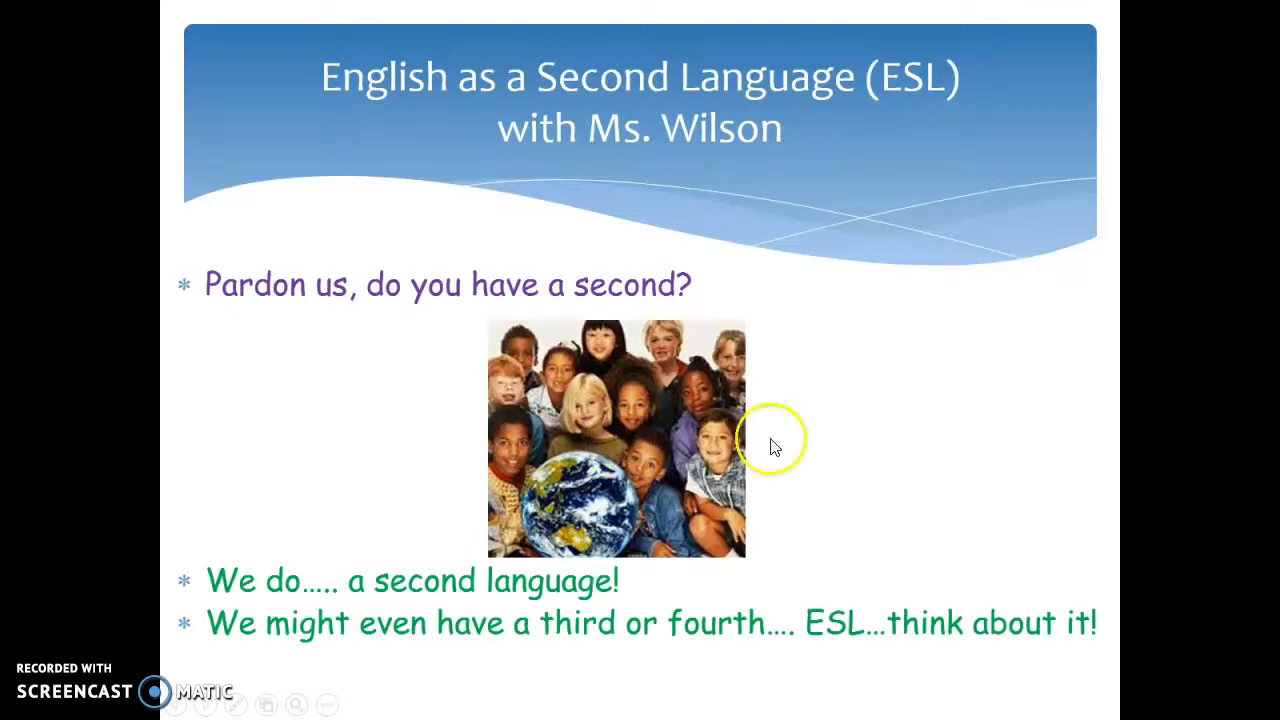